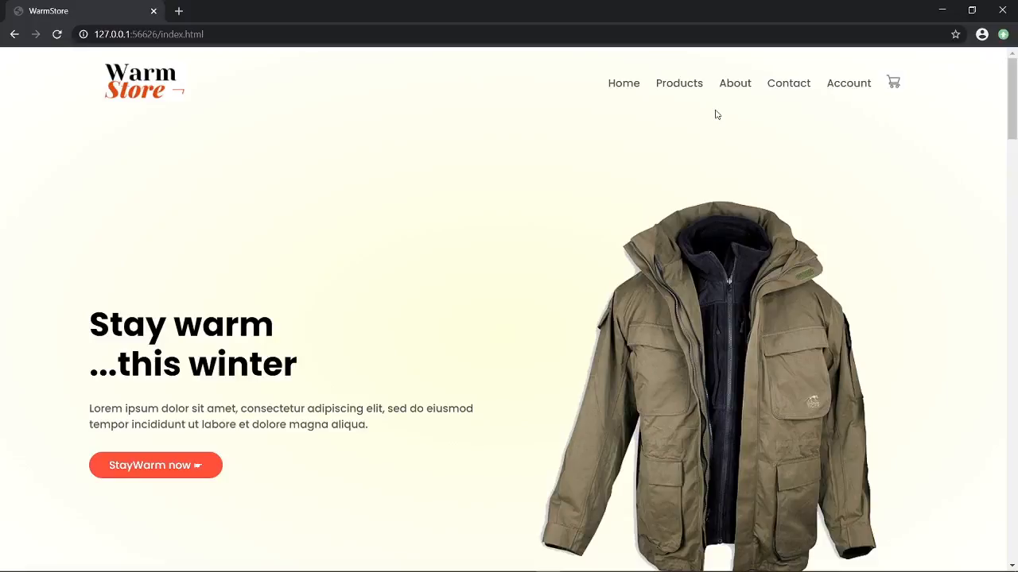
pyautogui.moveTo(370, 175)
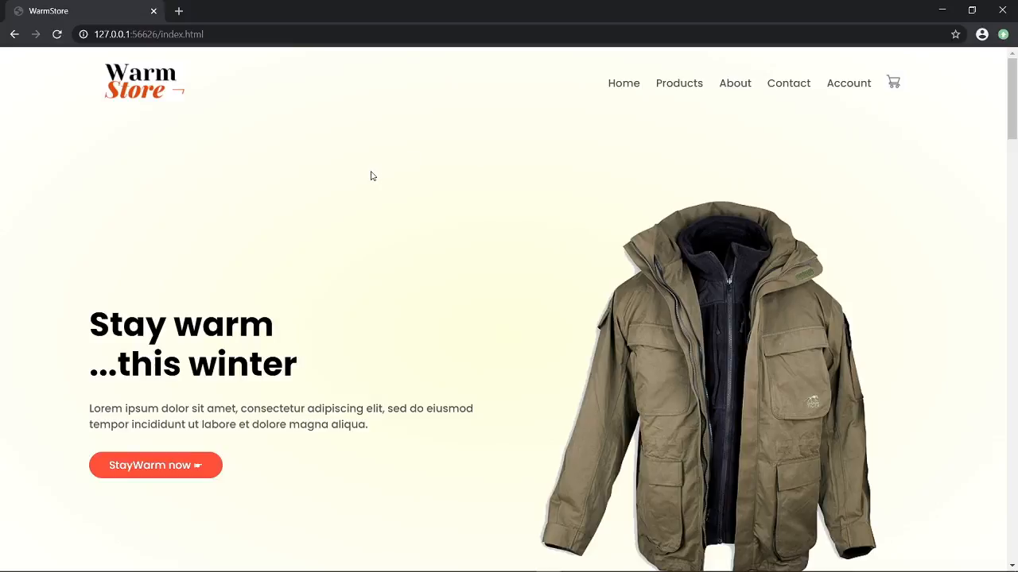
pyautogui.moveTo(255, 181)
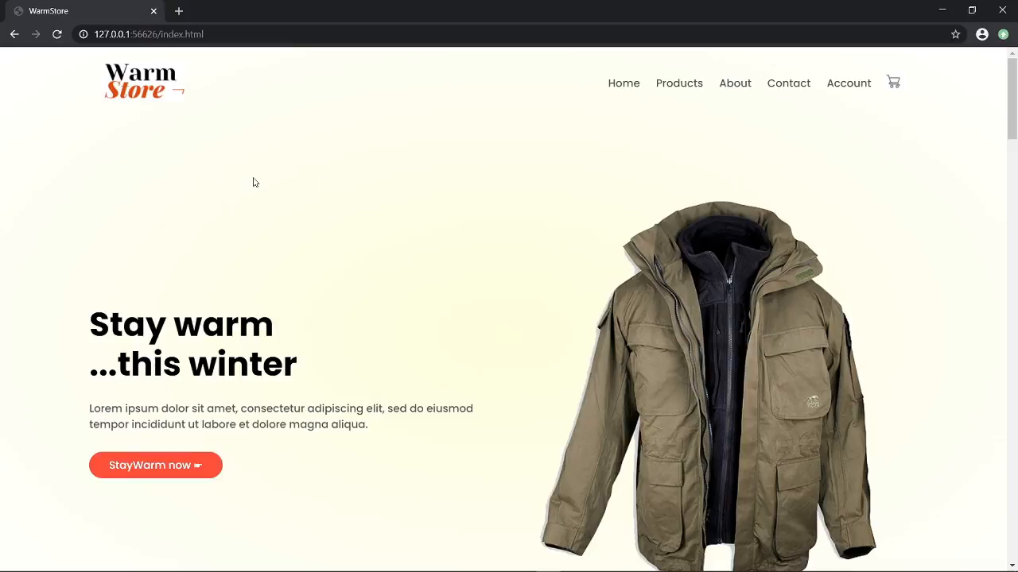
pyautogui.moveTo(256, 176)
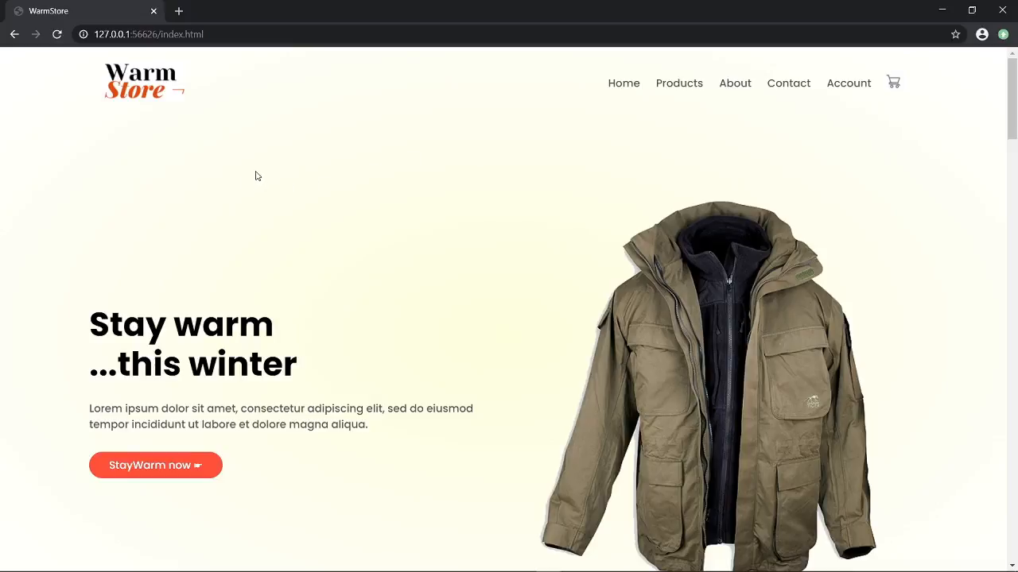
pyautogui.moveTo(163, 88)
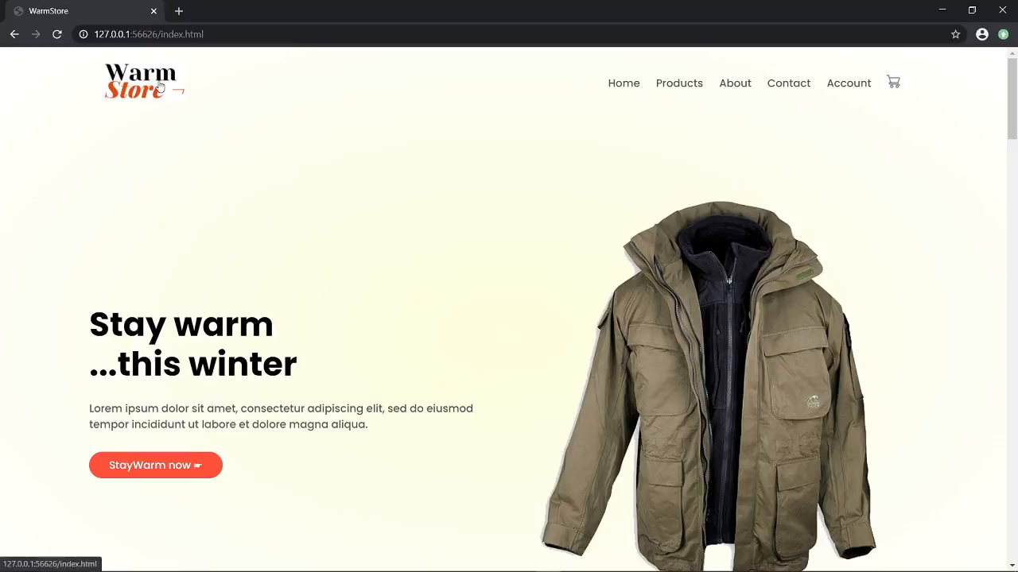
pyautogui.moveTo(385, 268)
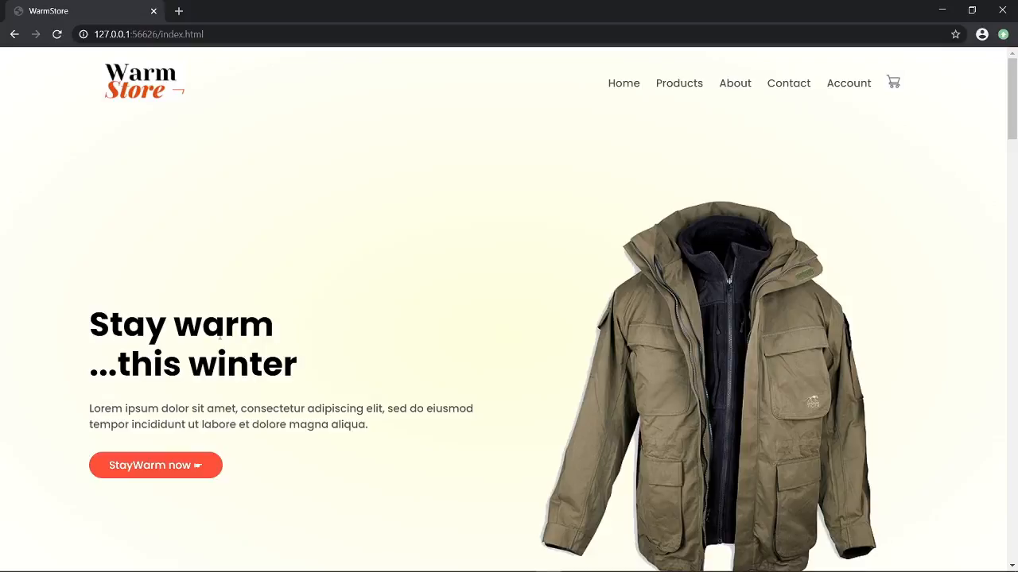
pyautogui.moveTo(540, 150)
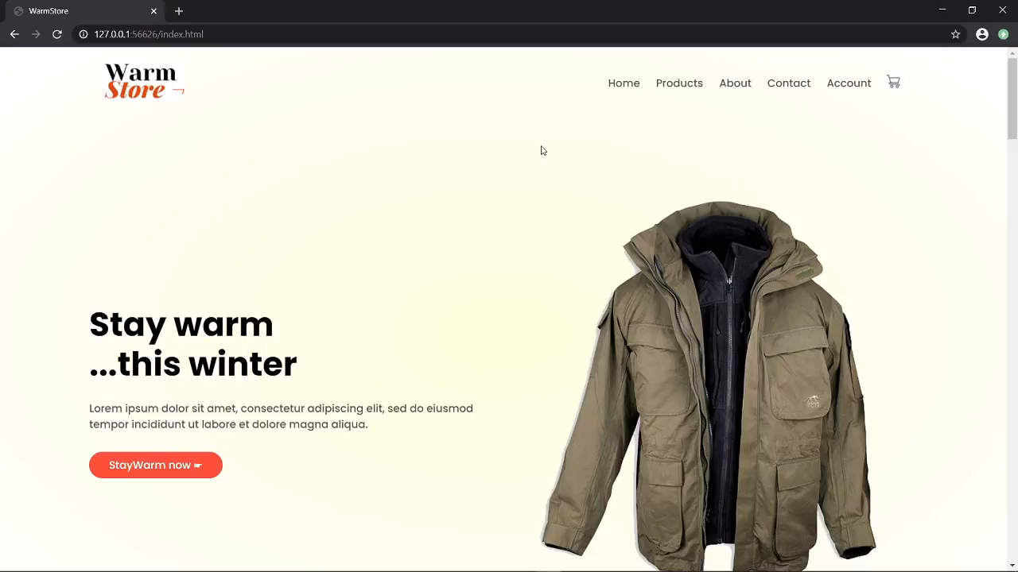
pyautogui.moveTo(849, 83)
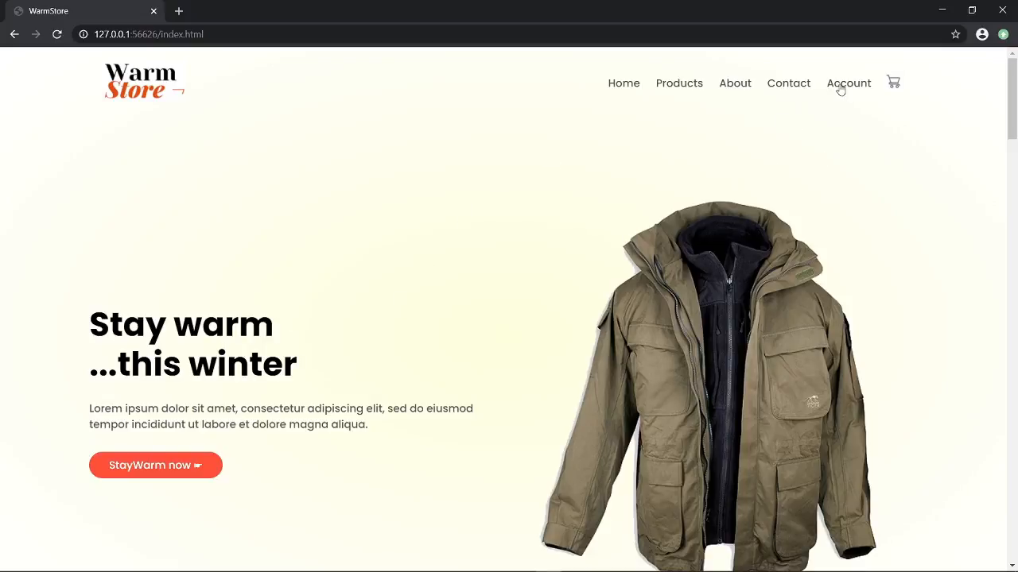
# Go to the Account page and switch its form to the Login view for existing customers.
pyautogui.click(848, 83)
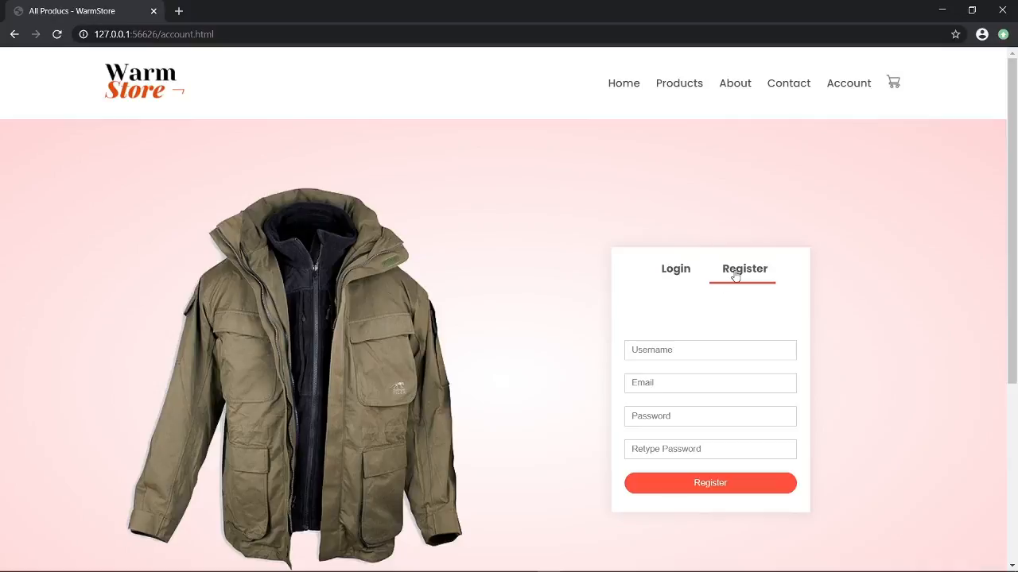
pyautogui.click(674, 268)
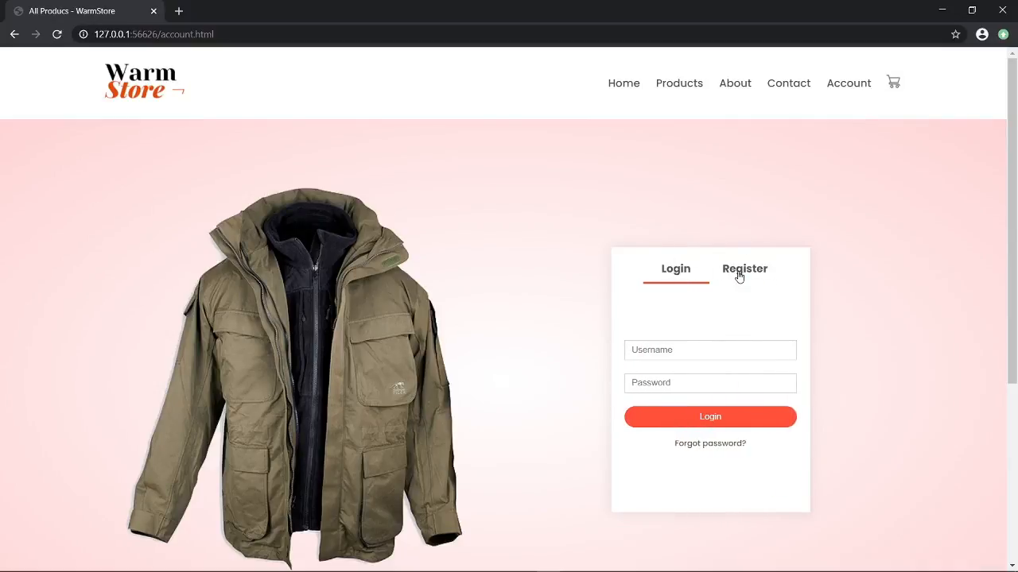
pyautogui.moveTo(540, 112)
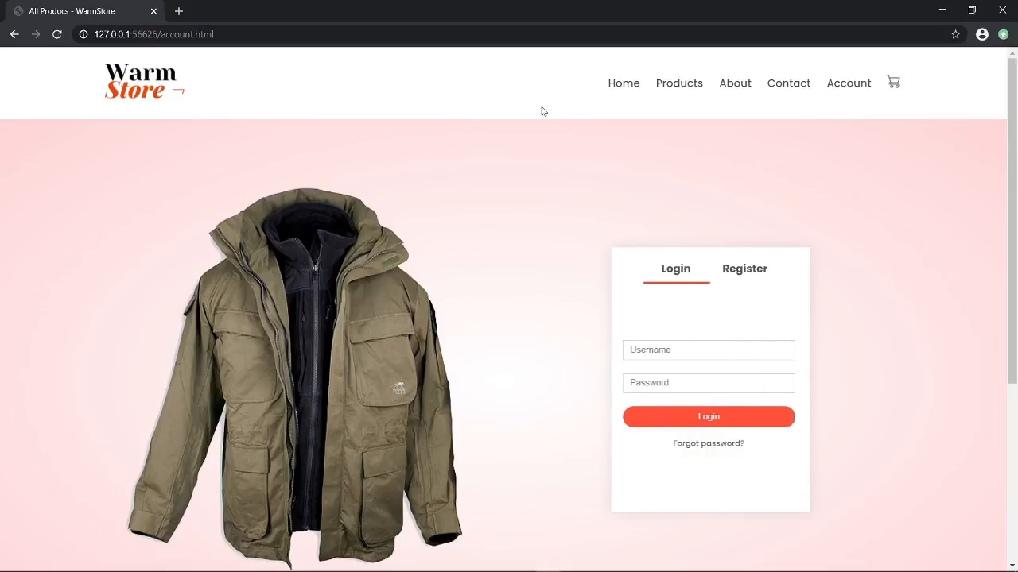
# Return to the home page and scroll through the smart jacket promo, reviews and footer, then back up.
pyautogui.click(623, 83)
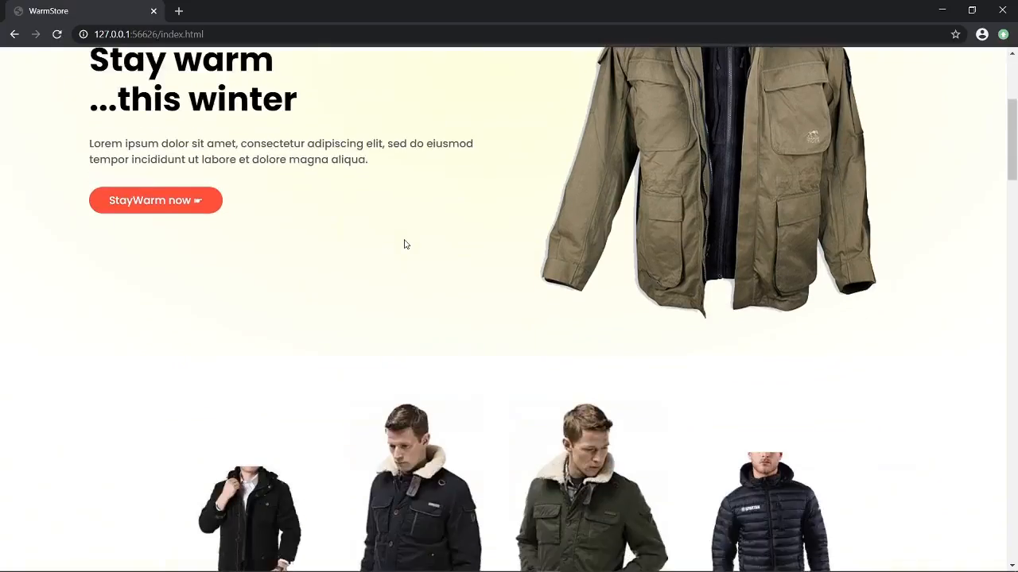
pyautogui.scroll(-3)
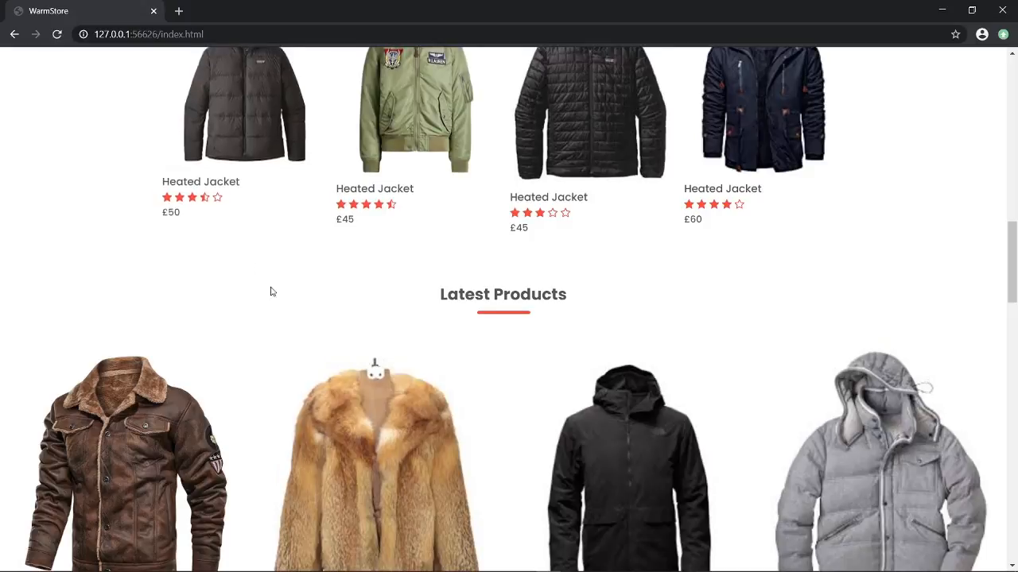
pyautogui.scroll(3)
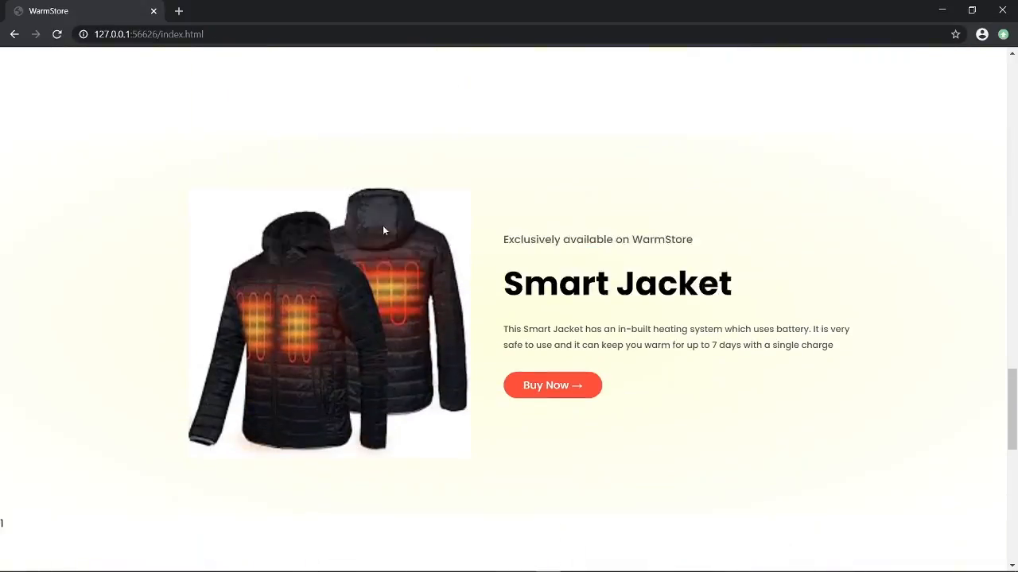
pyautogui.scroll(-3)
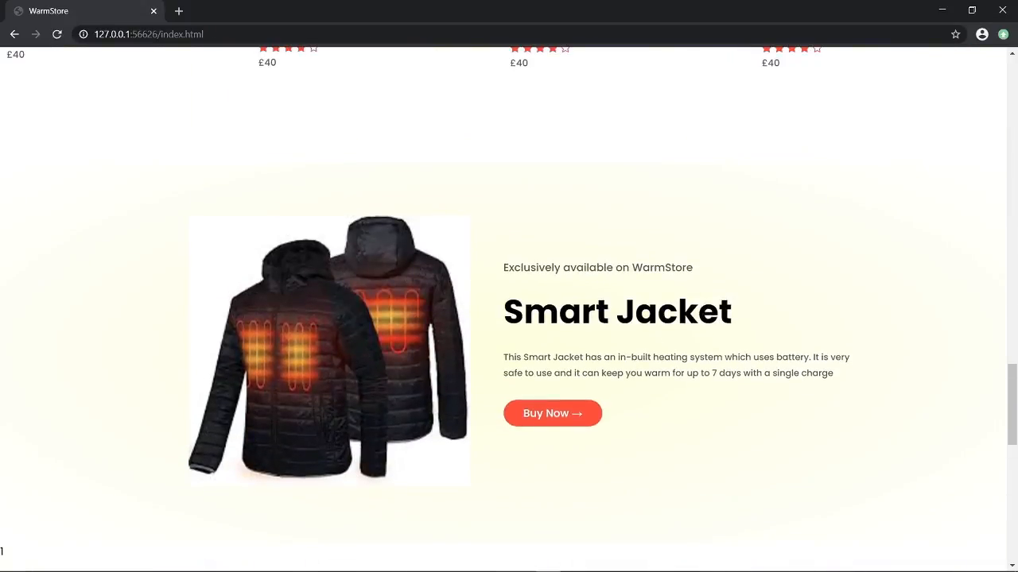
pyautogui.scroll(-3)
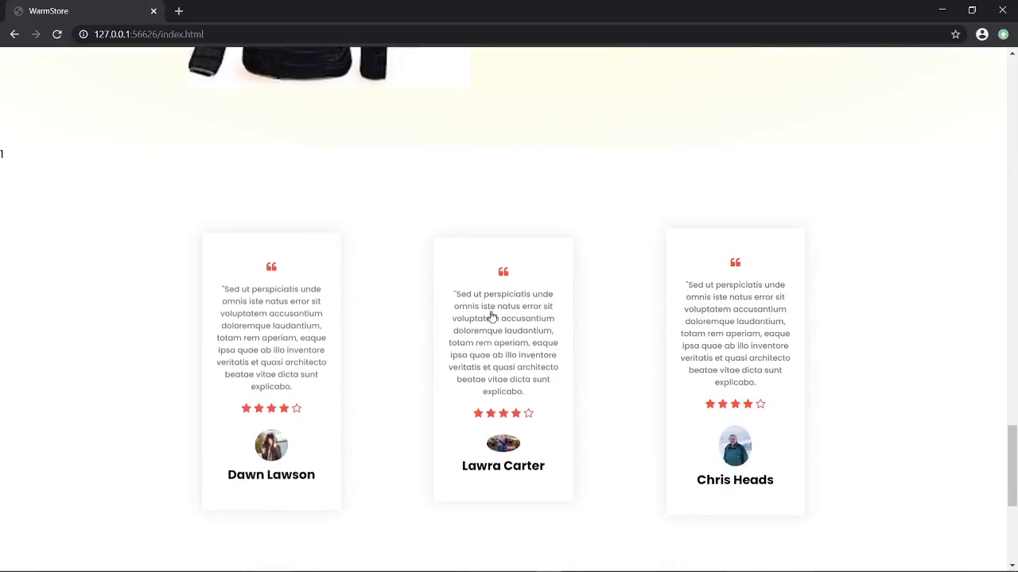
pyautogui.scroll(-3)
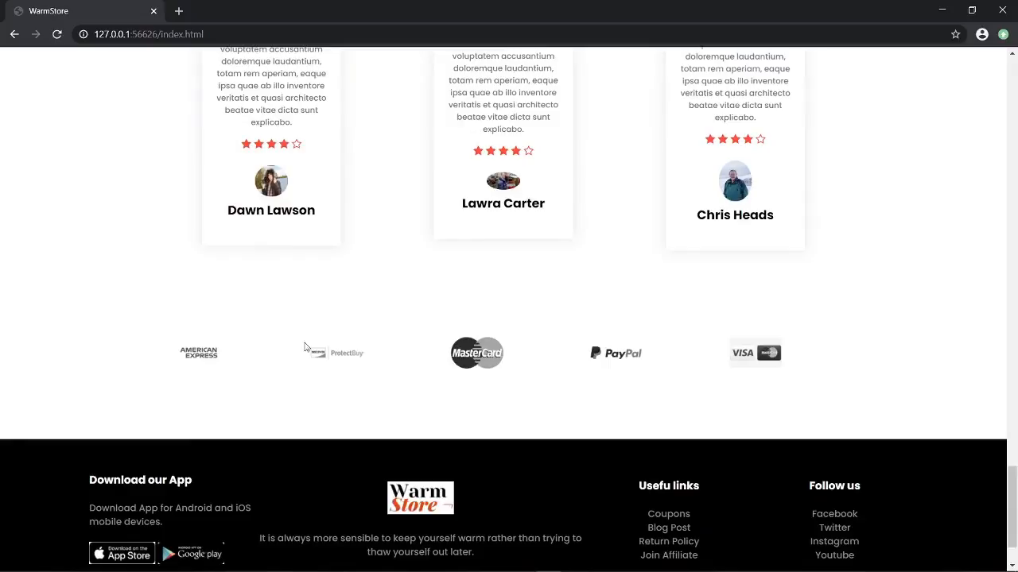
pyautogui.moveTo(334, 356)
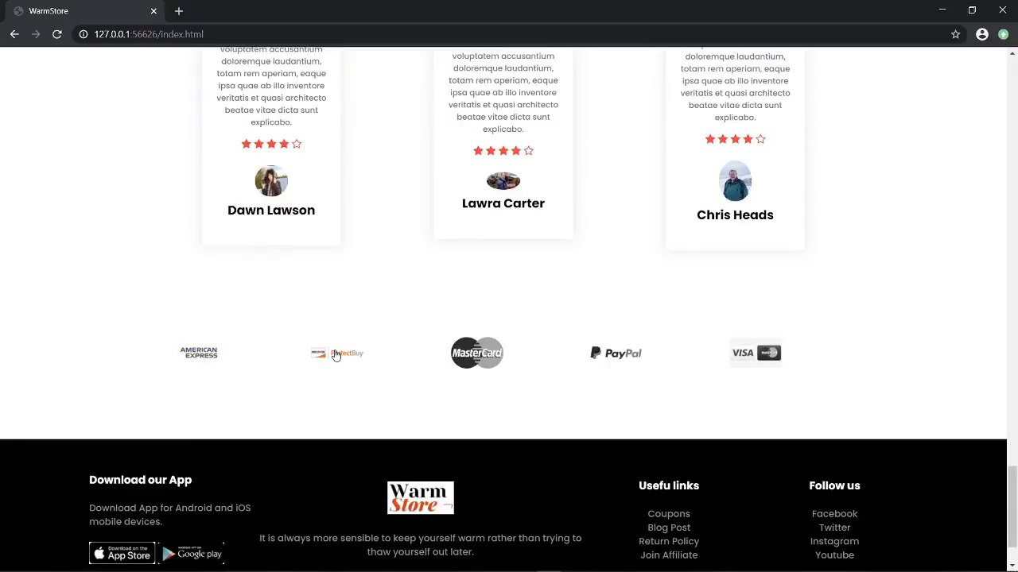
pyautogui.moveTo(820, 345)
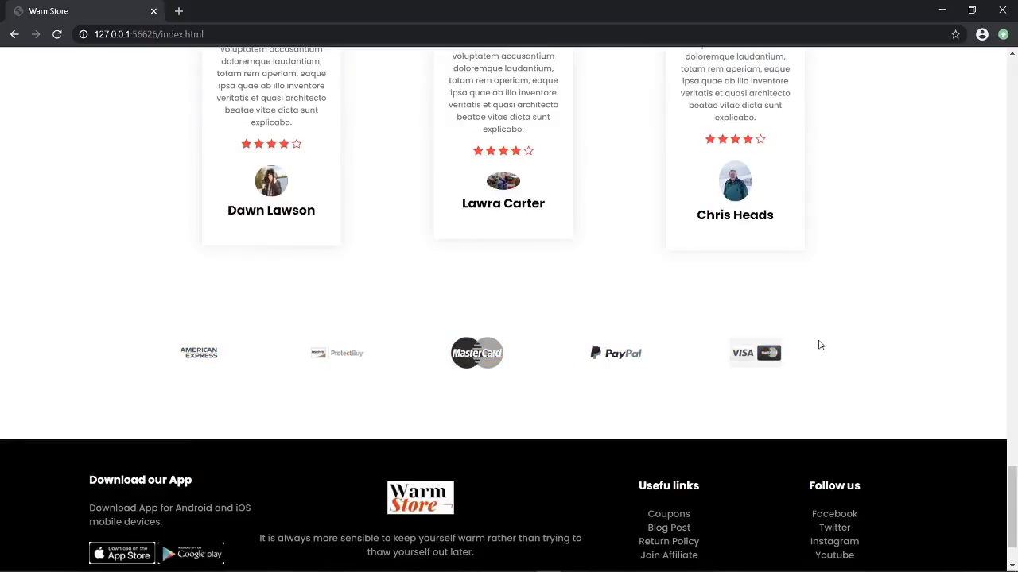
pyautogui.moveTo(658, 496)
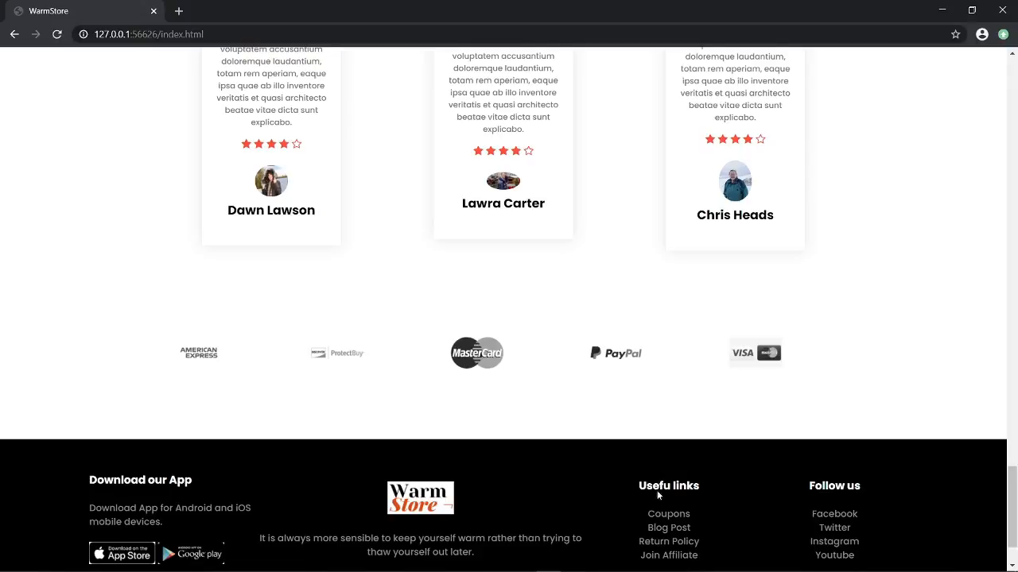
pyautogui.scroll(3)
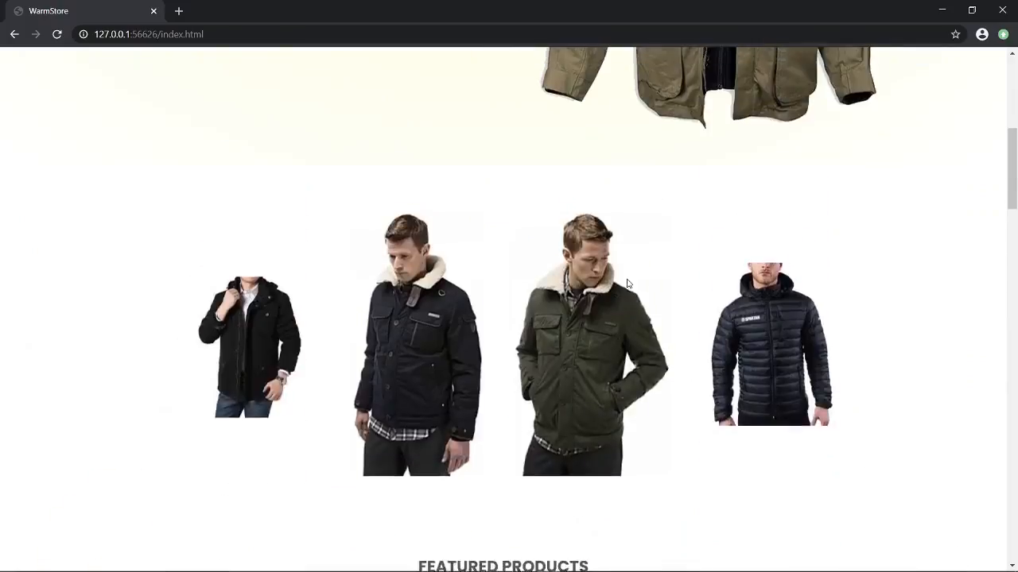
pyautogui.scroll(3)
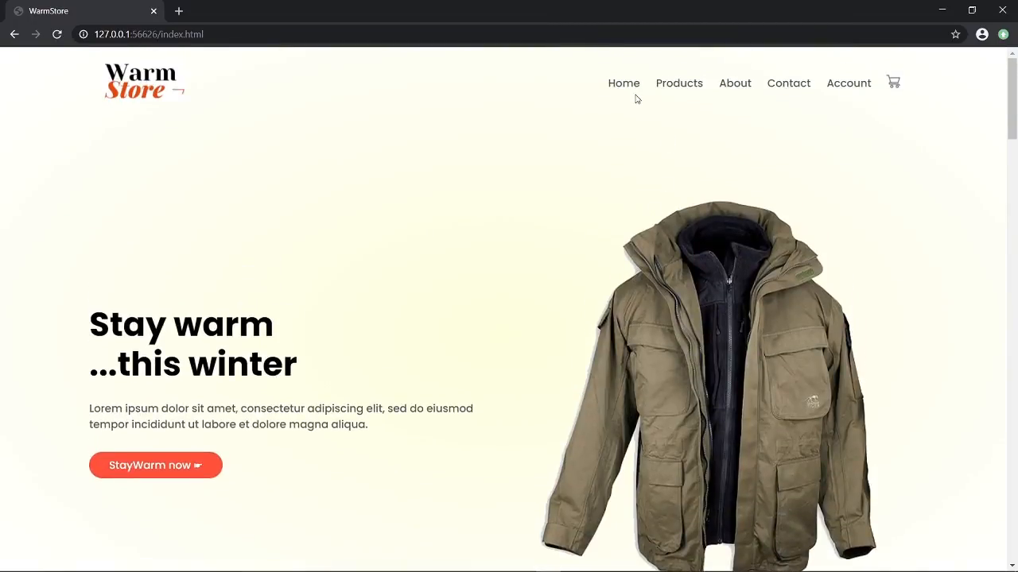
pyautogui.click(679, 83)
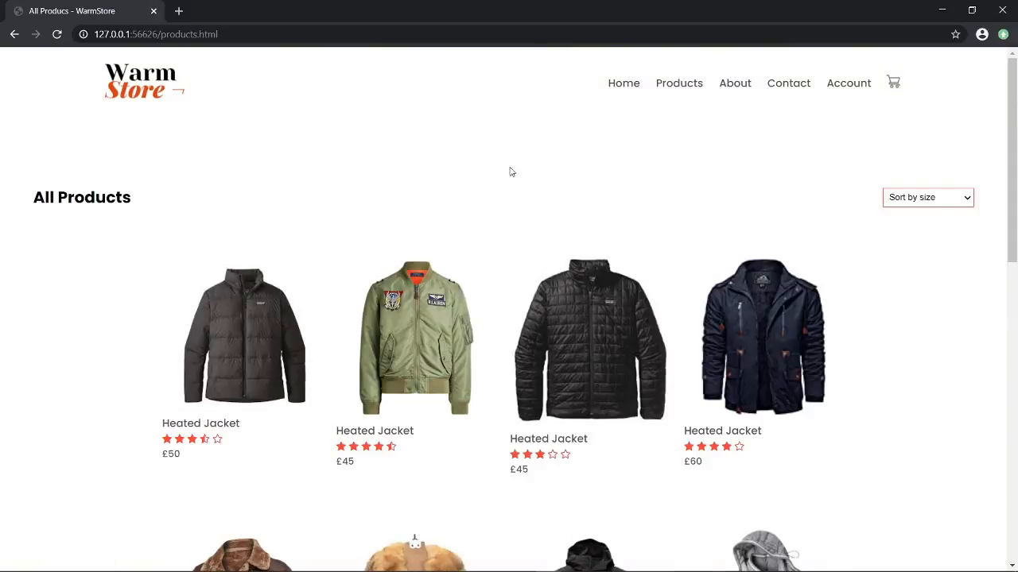
pyautogui.scroll(-3)
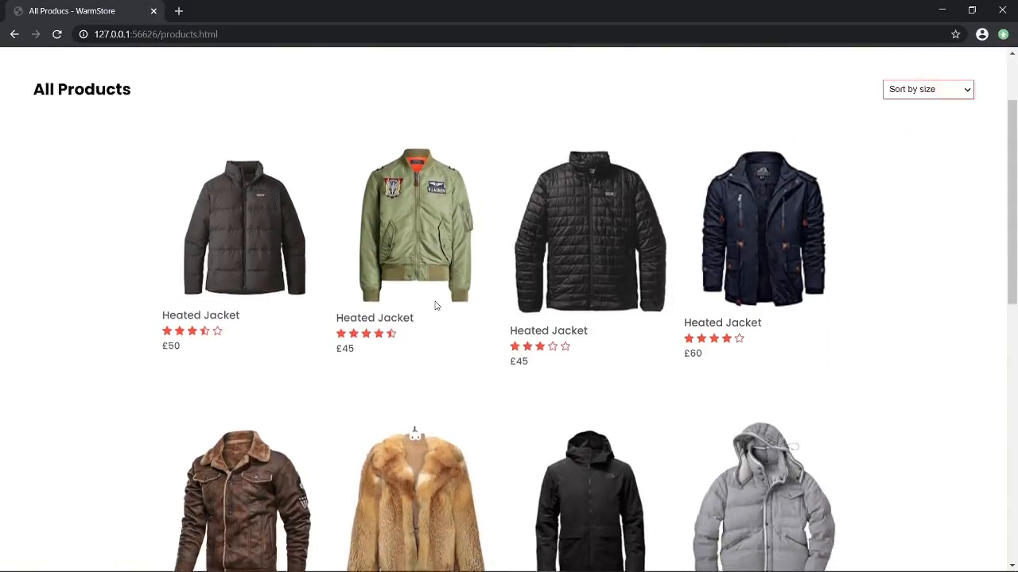
pyautogui.click(927, 197)
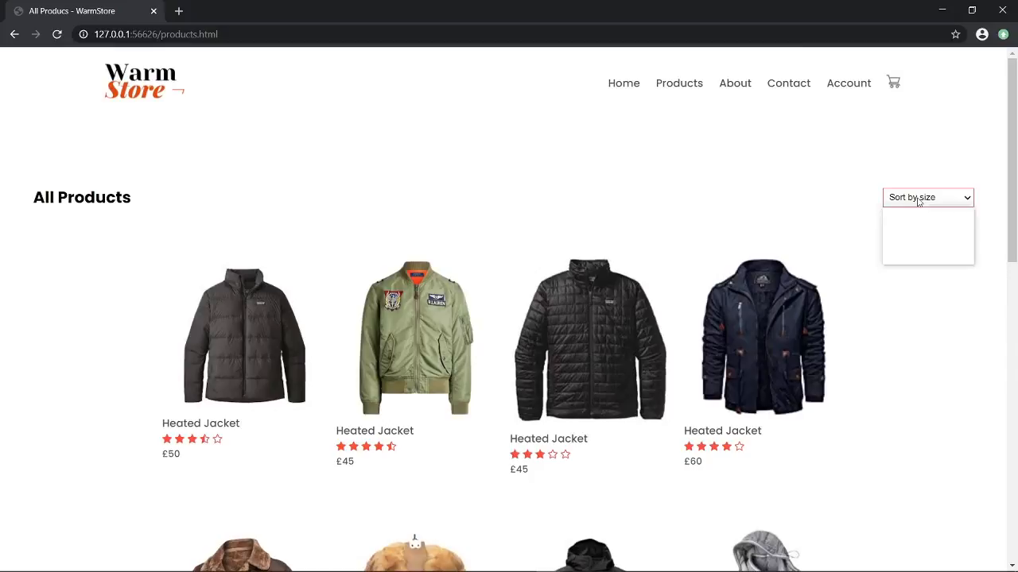
pyautogui.click(927, 197)
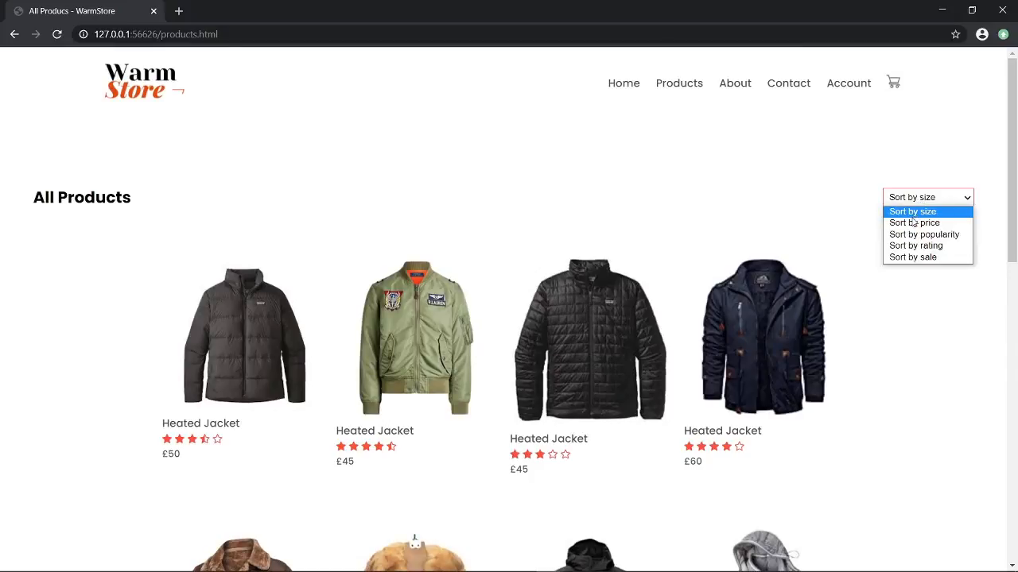
pyautogui.moveTo(922, 233)
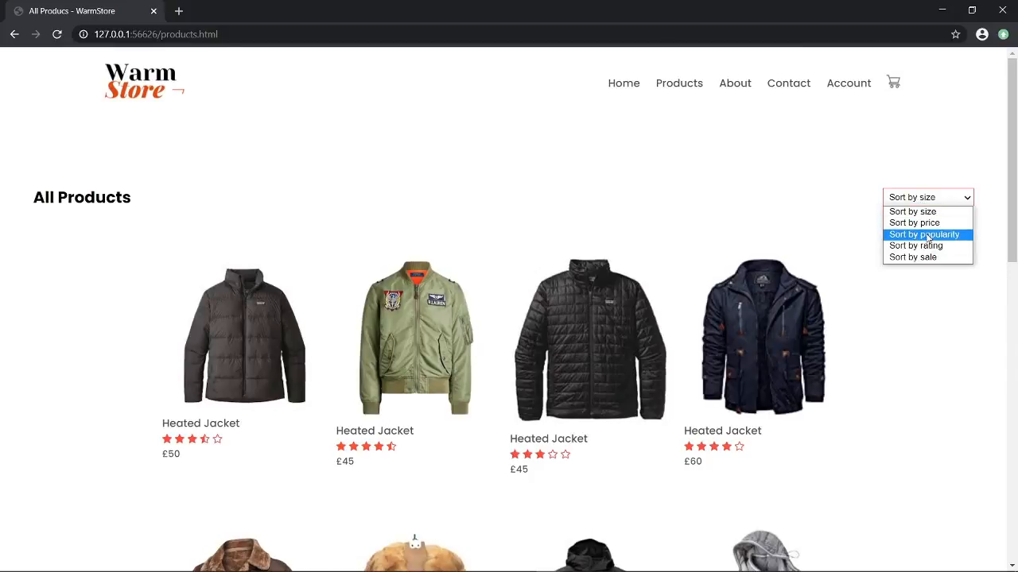
pyautogui.moveTo(916, 245)
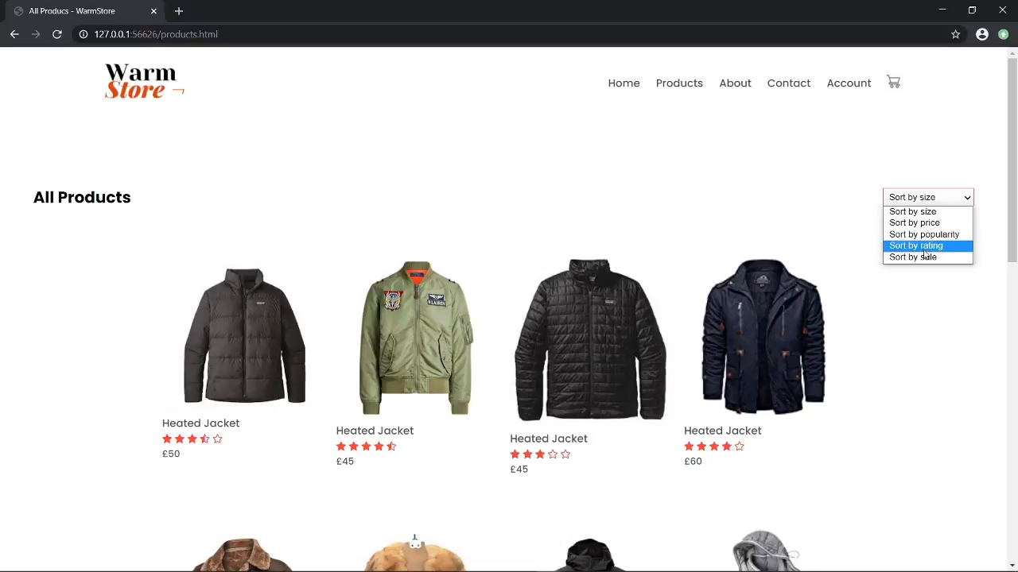
pyautogui.moveTo(925, 235)
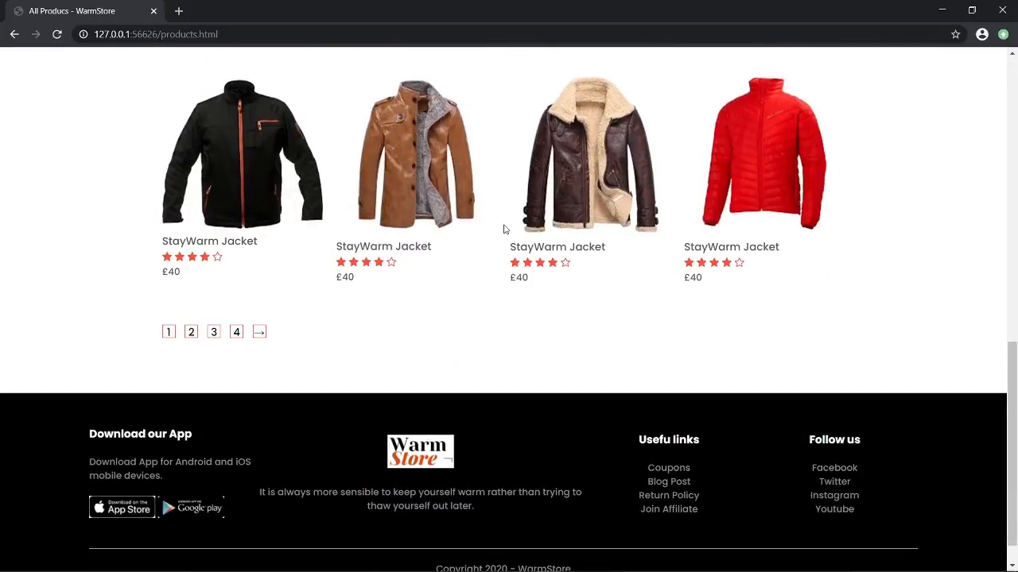
pyautogui.scroll(3)
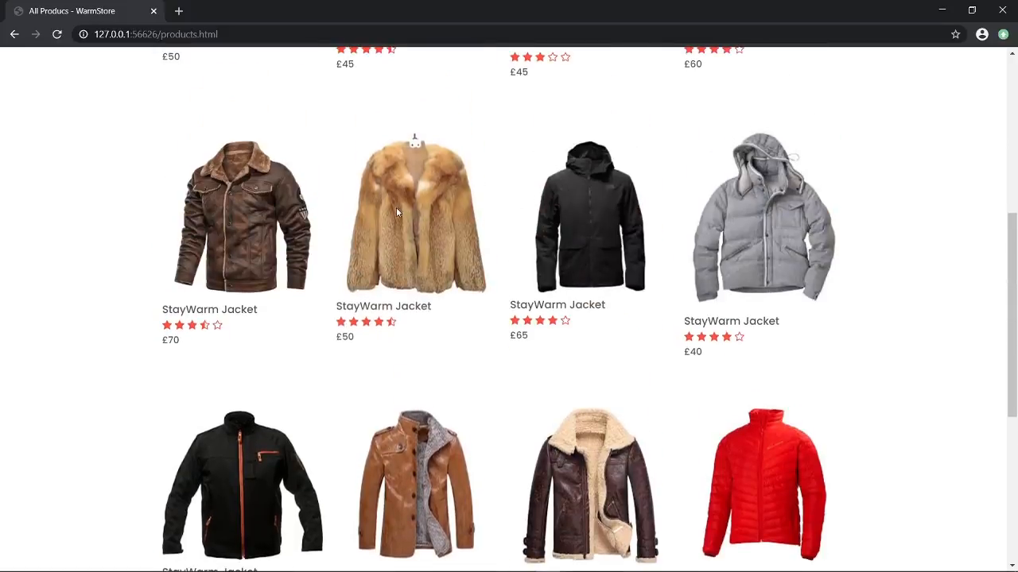
pyautogui.scroll(-3)
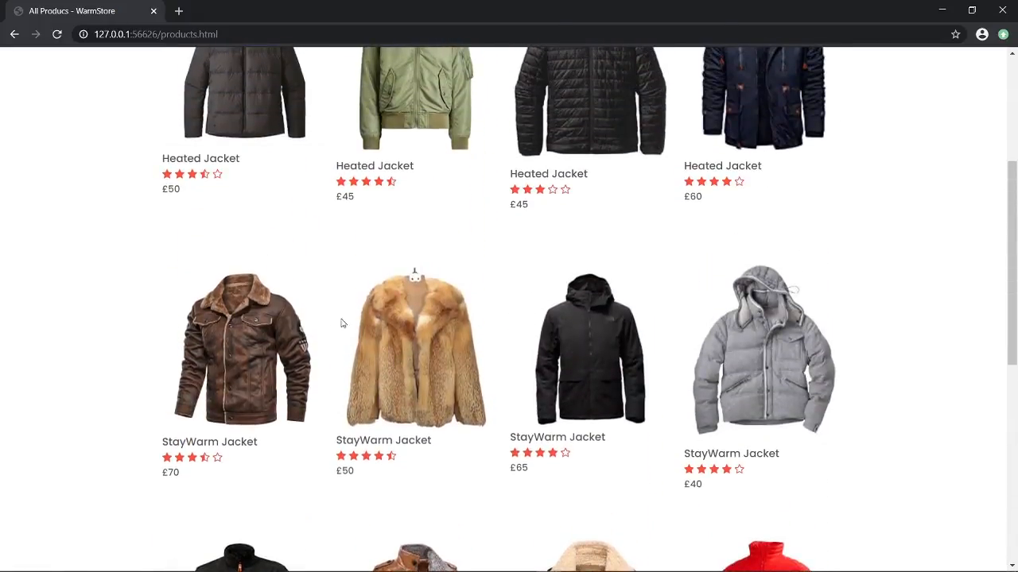
# View the £70 Winter Heated Jacket's details page with its front and back photos.
pyautogui.click(240, 346)
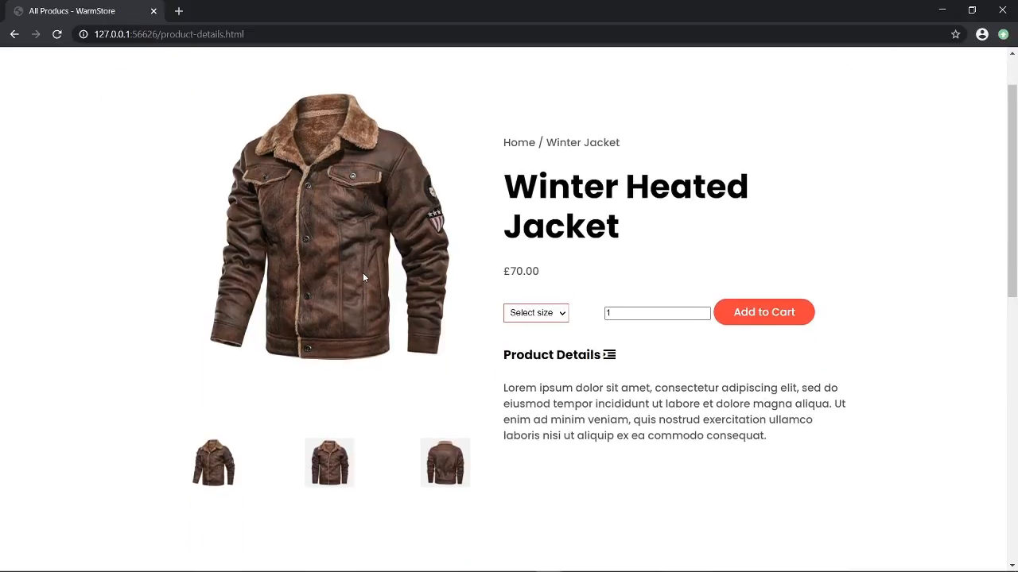
pyautogui.scroll(-3)
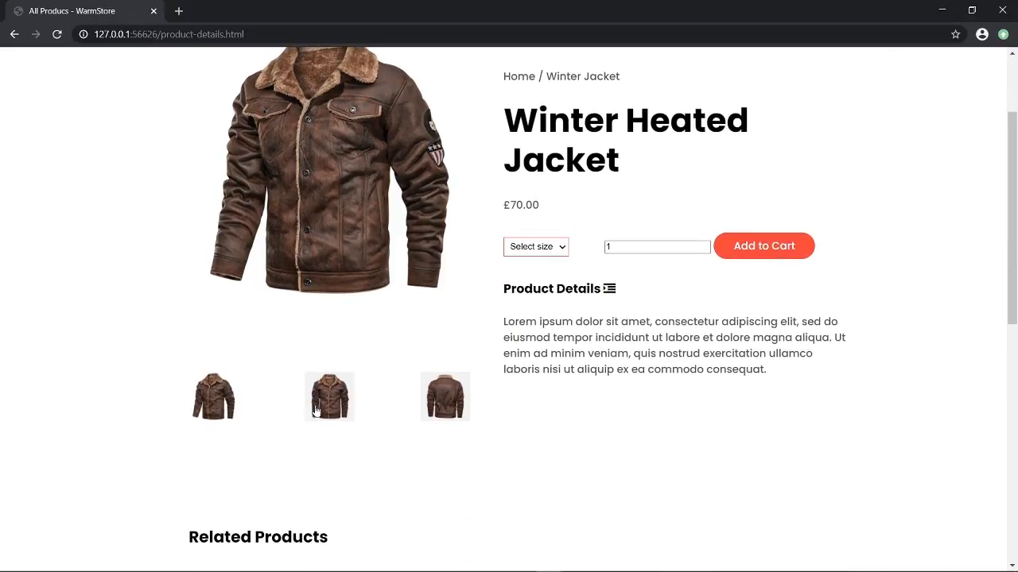
pyautogui.click(329, 397)
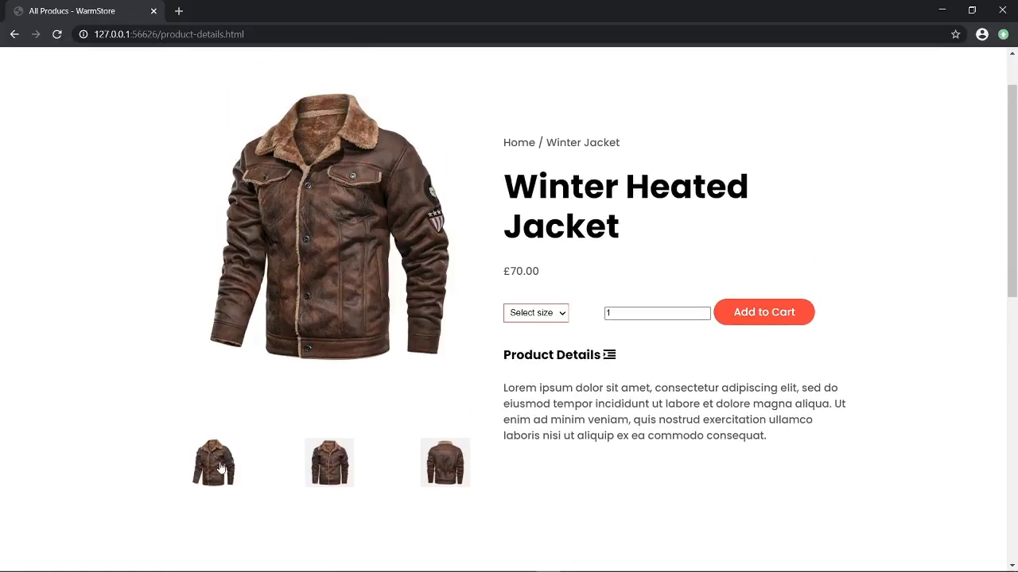
pyautogui.click(213, 461)
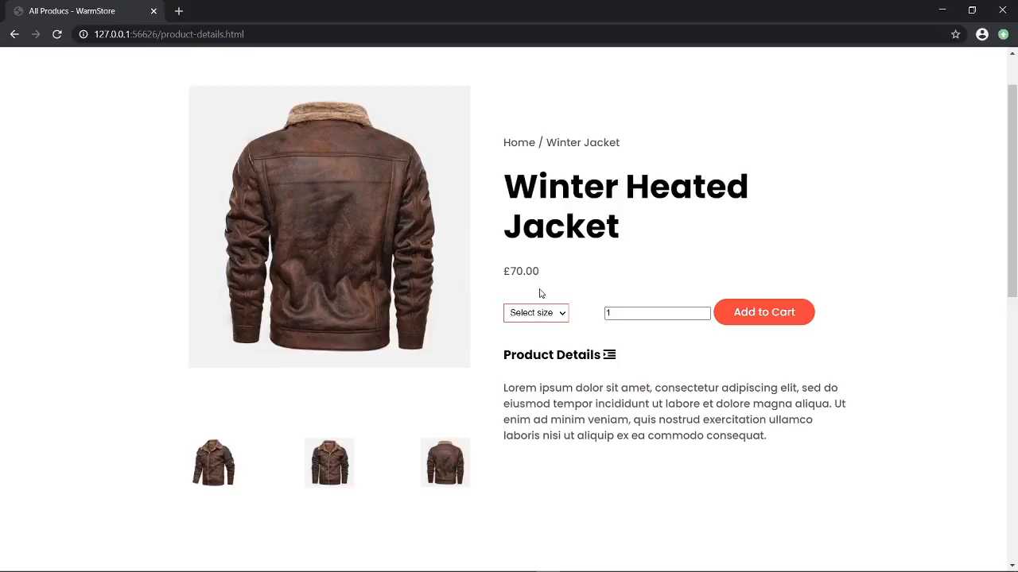
# Choose size Medium for the Winter Heated Jacket, keeping quantity 1.
pyautogui.click(535, 312)
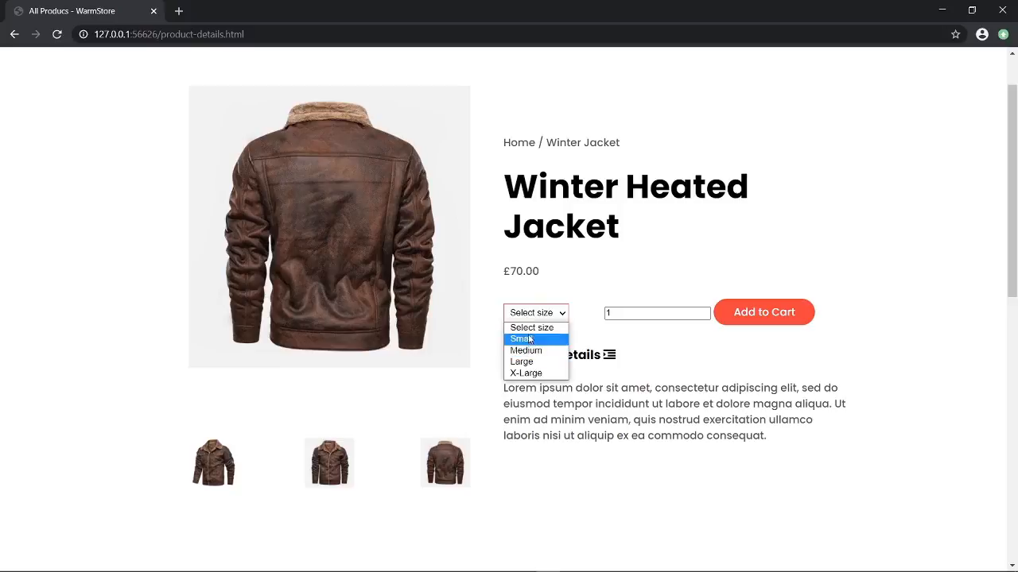
pyautogui.click(527, 351)
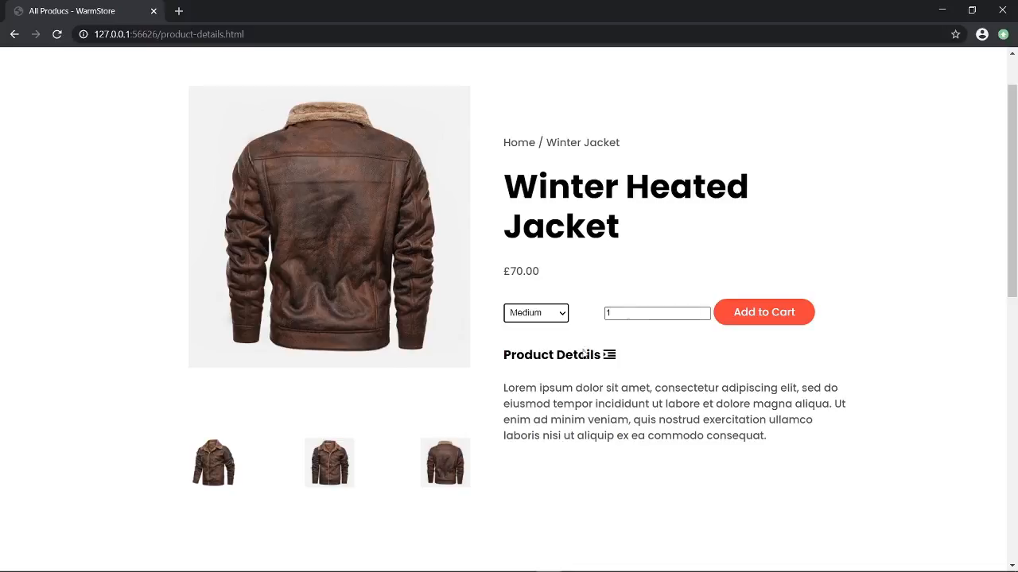
pyautogui.scroll(-3)
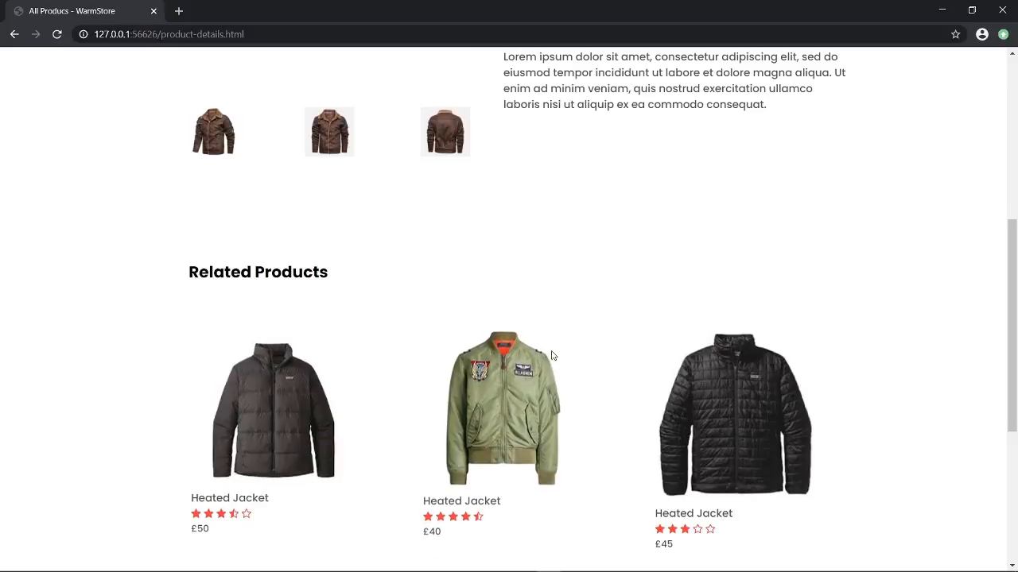
pyautogui.scroll(3)
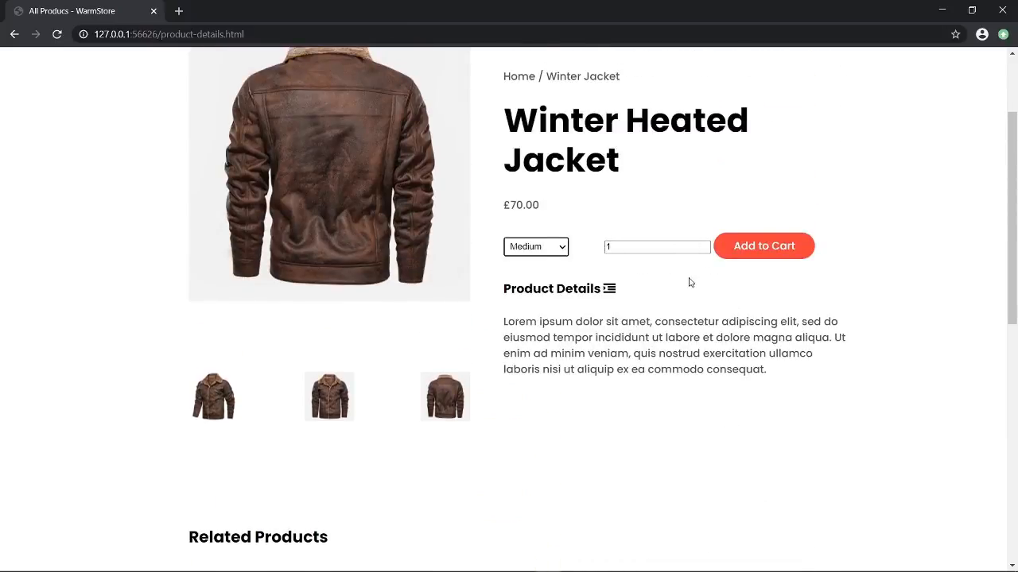
pyautogui.scroll(3)
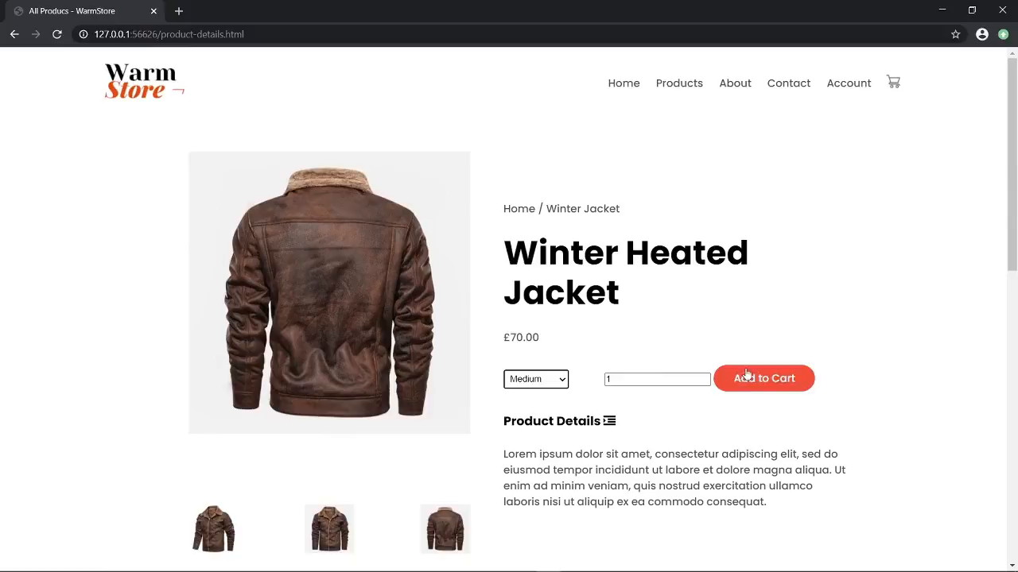
# Add the jacket to the cart (three jackets, £175.00 total) and proceed to checkout.
pyautogui.click(763, 378)
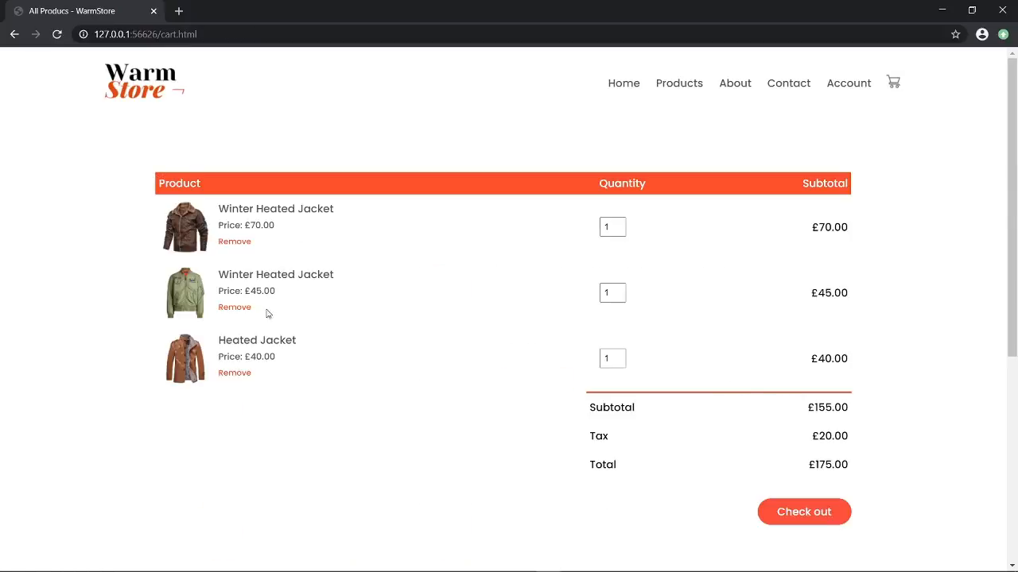
pyautogui.moveTo(364, 270)
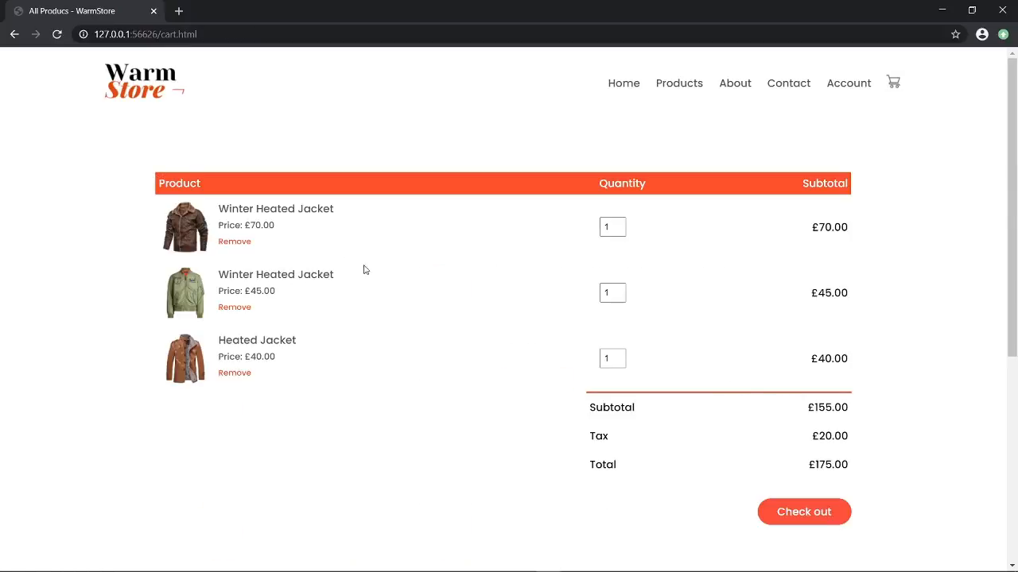
pyautogui.moveTo(240, 311)
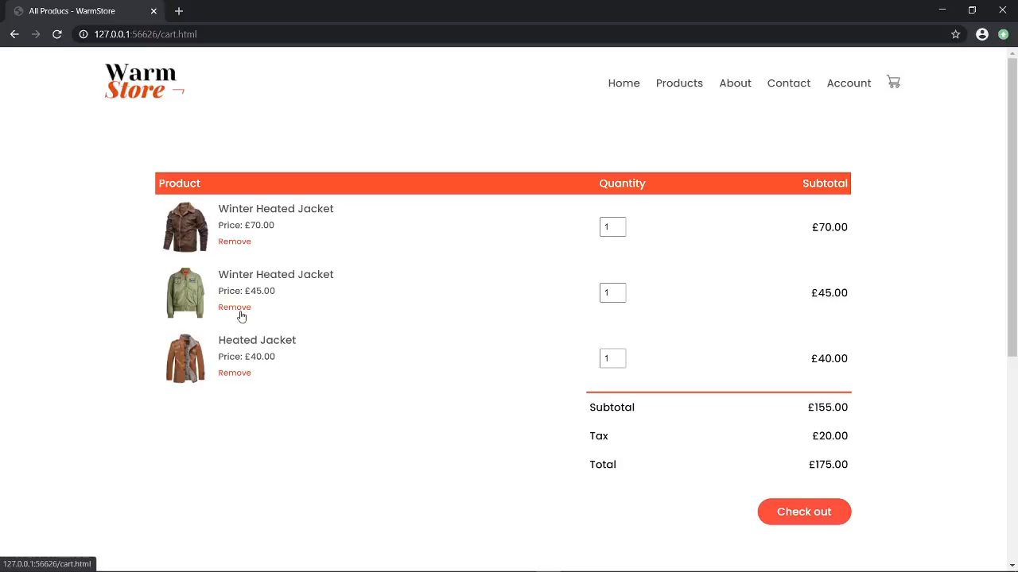
pyautogui.moveTo(248, 340)
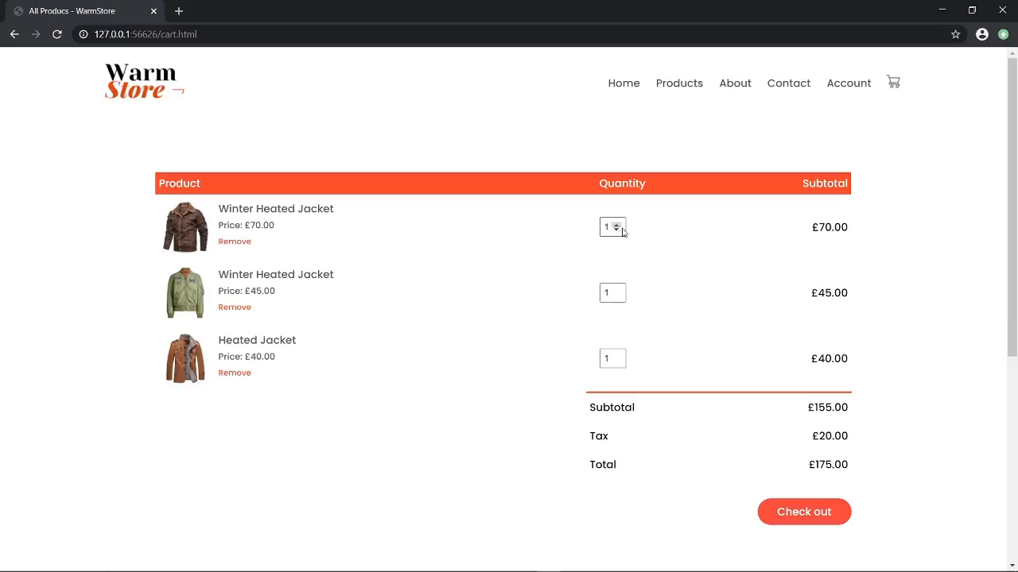
pyautogui.moveTo(786, 248)
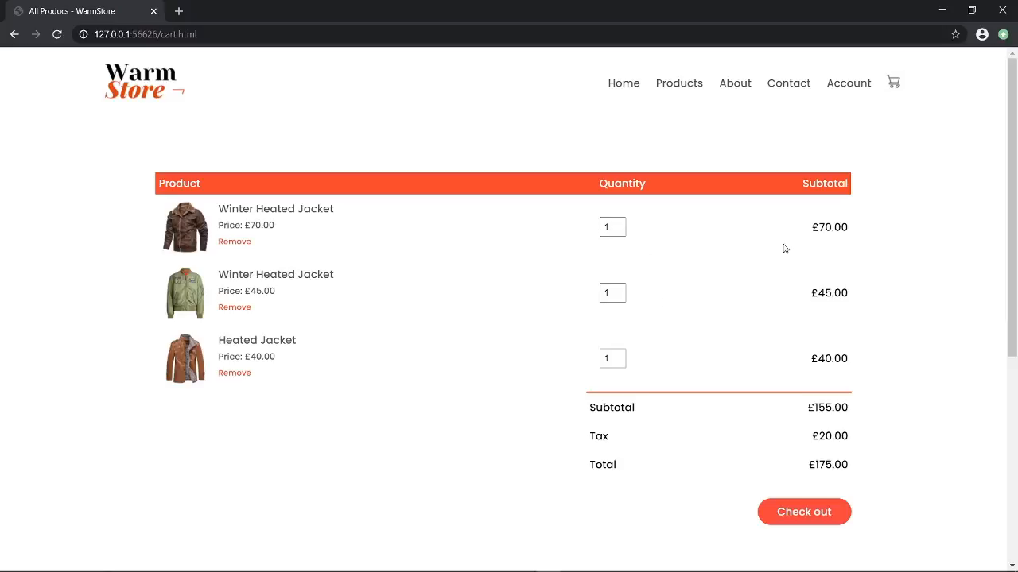
pyautogui.moveTo(649, 464)
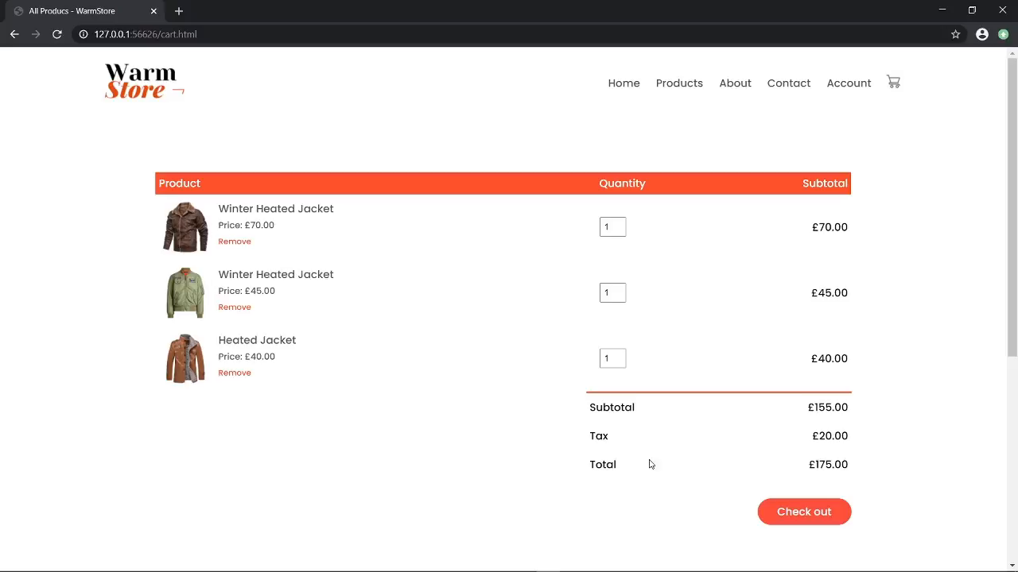
pyautogui.click(803, 512)
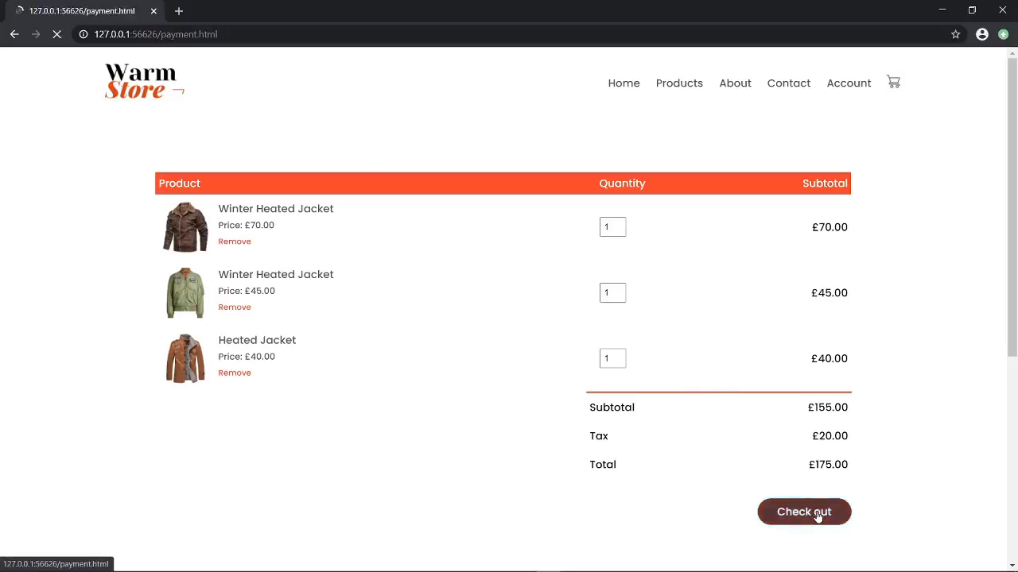
# Enter card number '1245' and cardholder 'bljnyhg' in the checkout payment form.
pyautogui.click(803, 512)
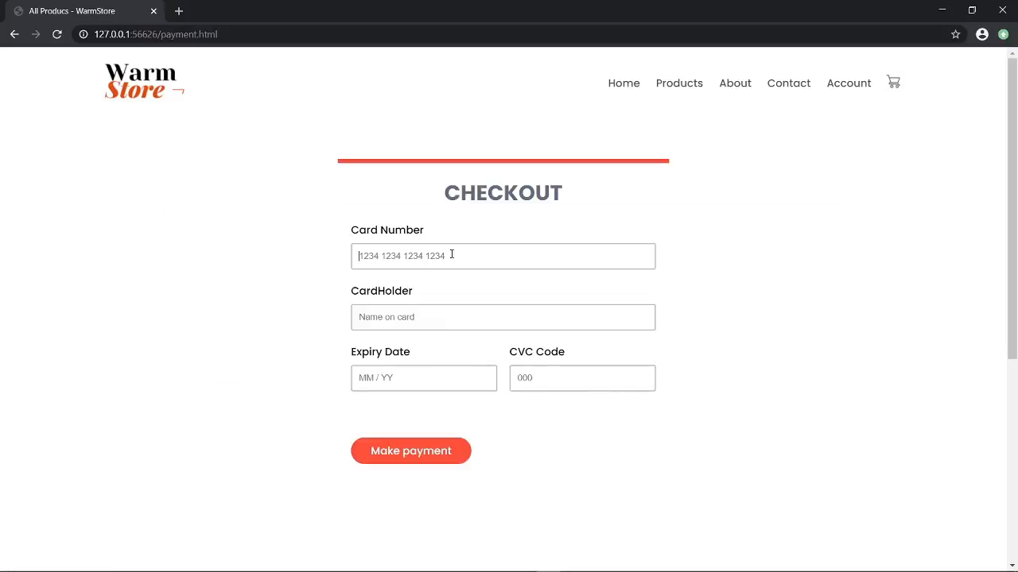
pyautogui.write('12454555757')
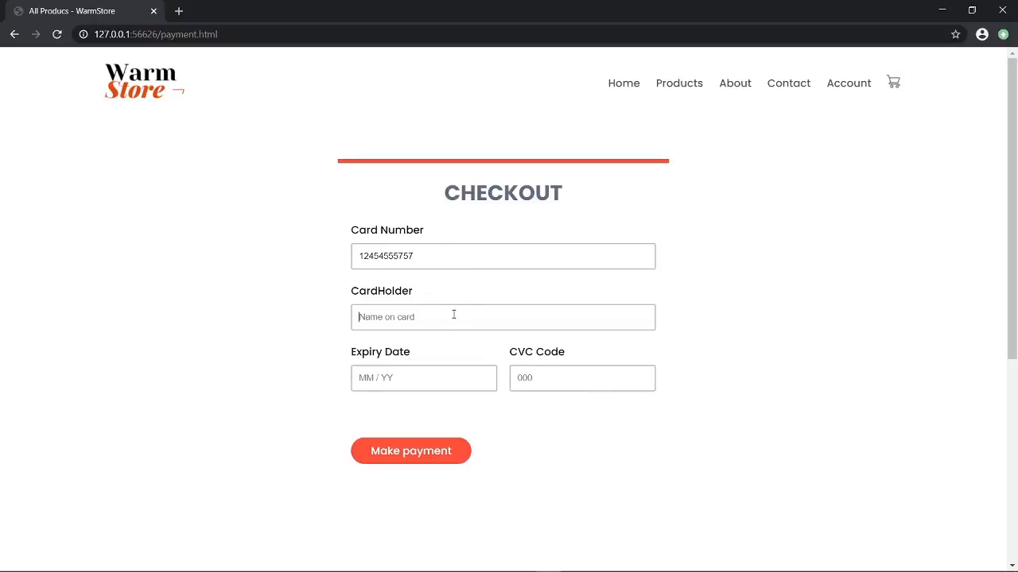
pyautogui.write('bljnyhg')
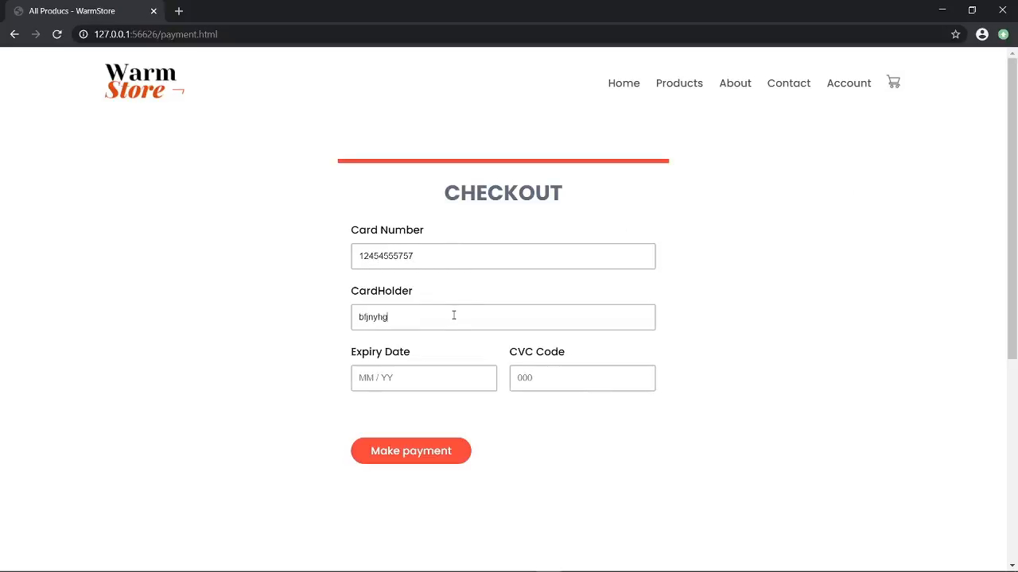